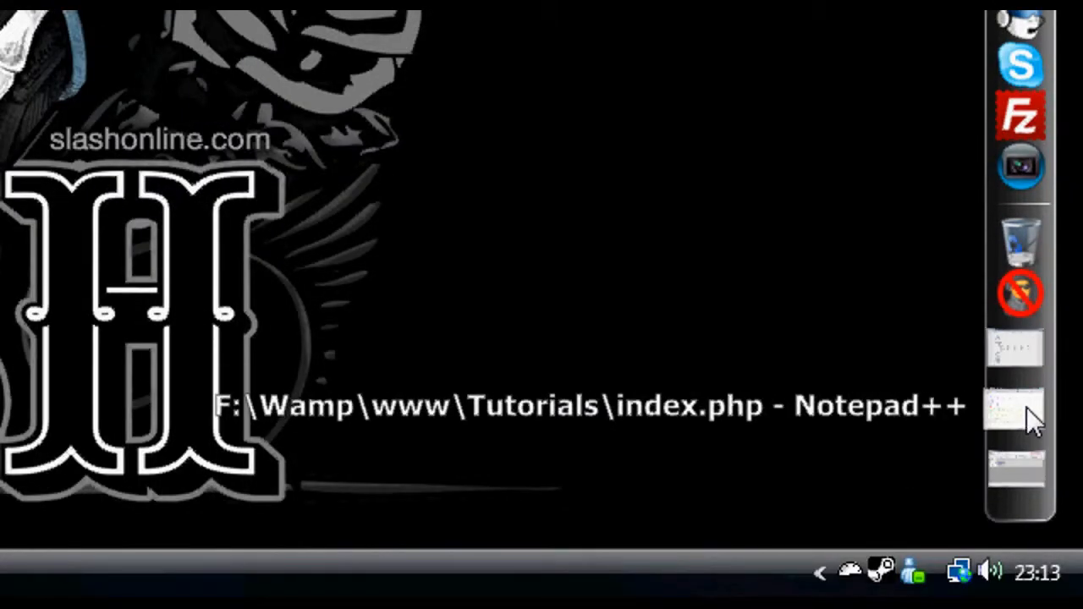
Restore the Notepad++ window showing index.php and scroll to the PHP error-handling block.
left_click(1016, 408)
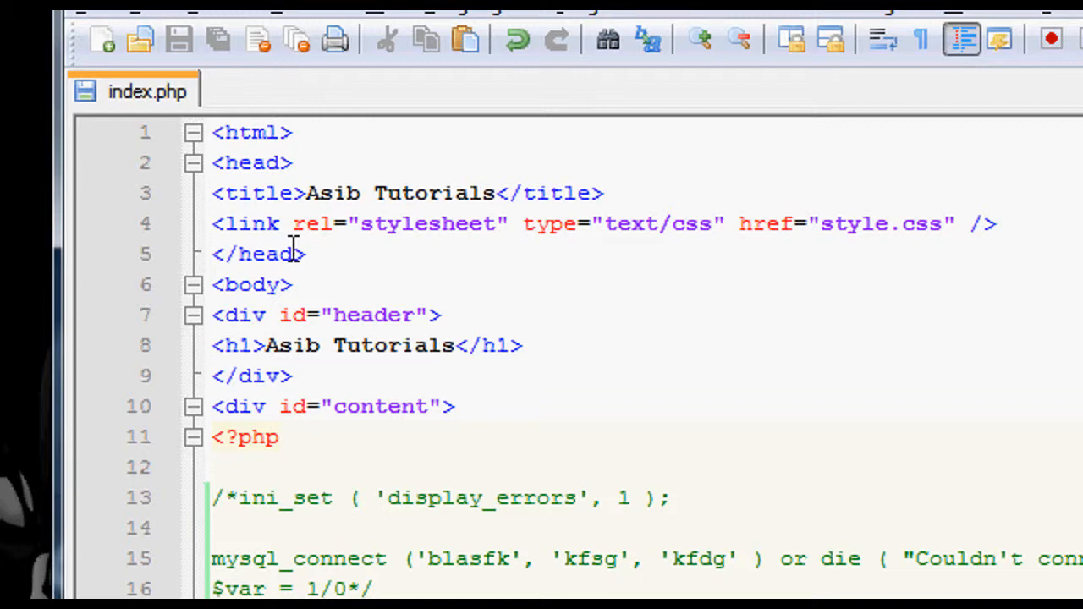
mouse_move(335, 365)
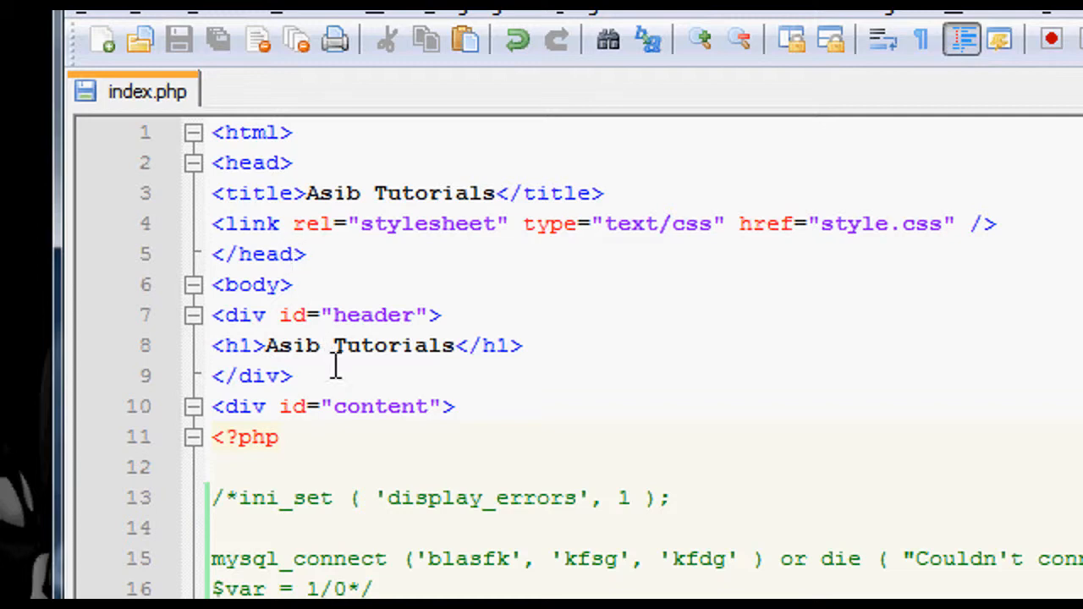
scroll("down", 3)
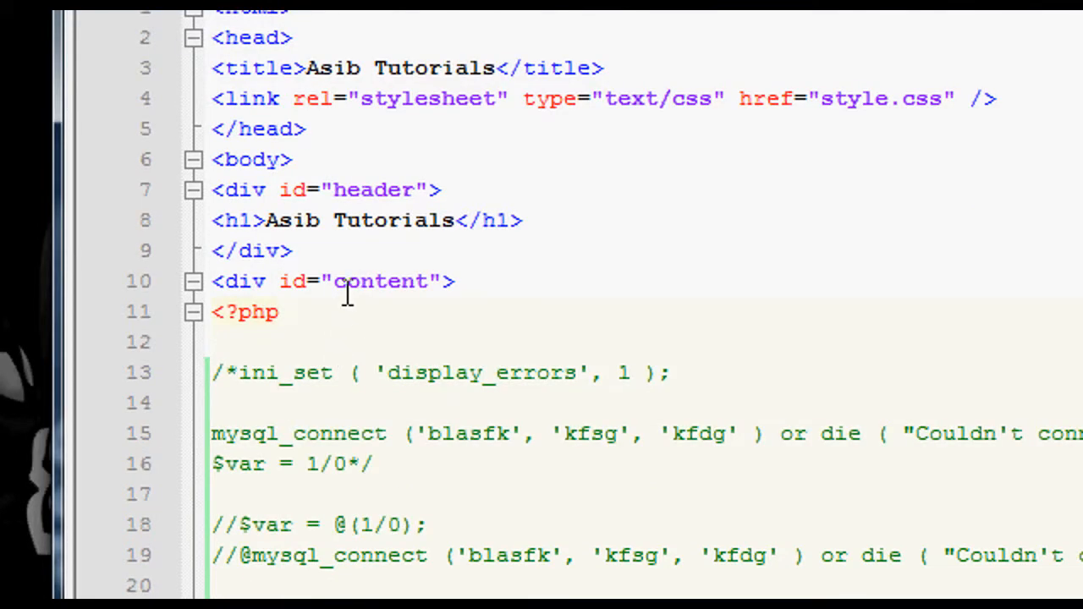
scroll("down", 3)
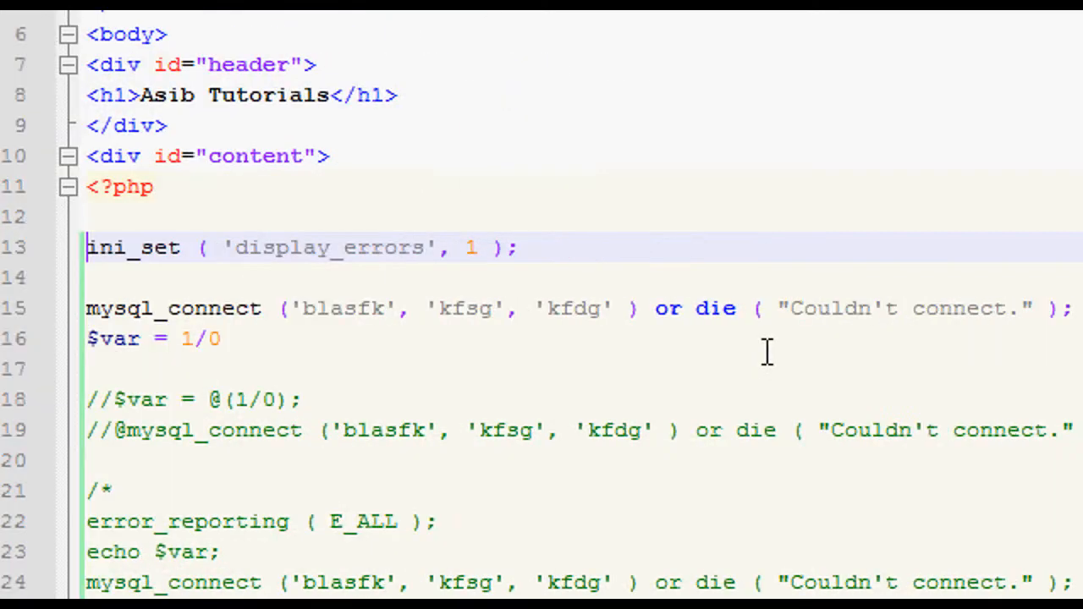
Review the die message and place the cursor at the end of the $var = 1/0 line to add its semicolon.
double_click(830, 308)
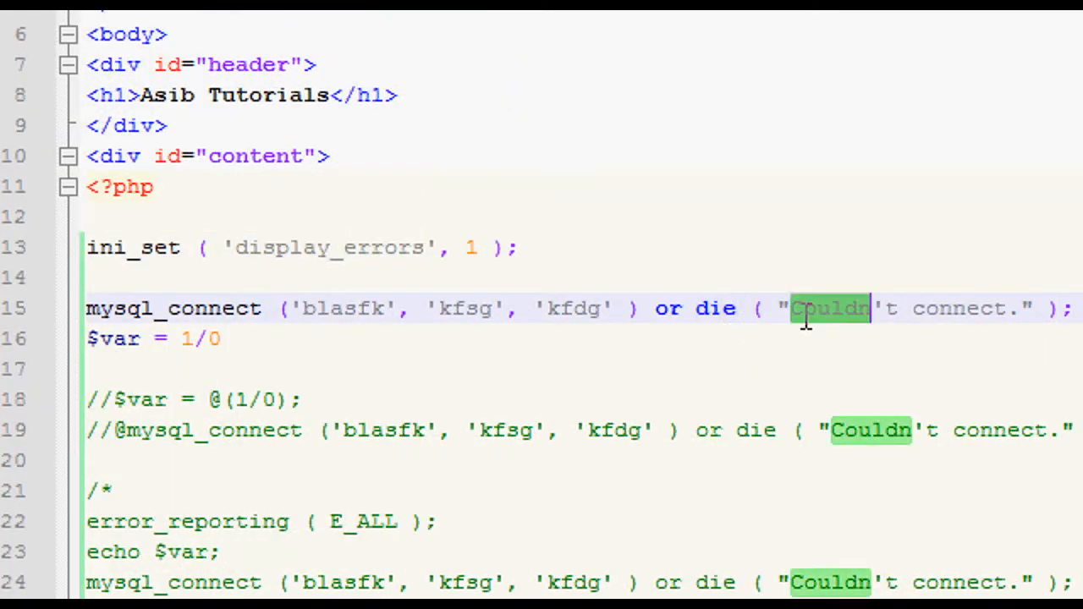
double_click(667, 308)
type(";")
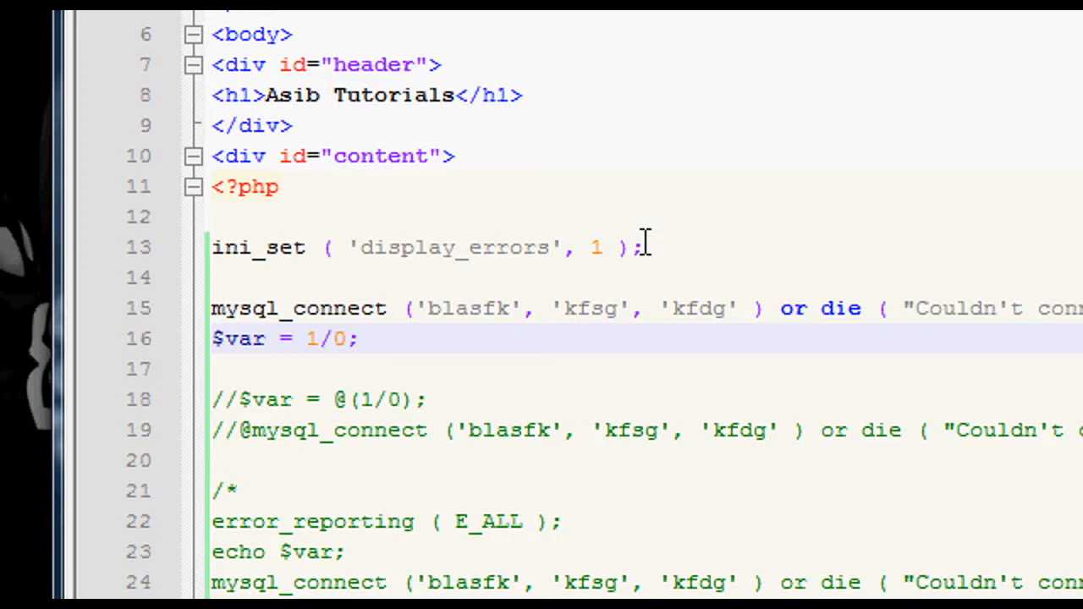
mouse_move(658, 240)
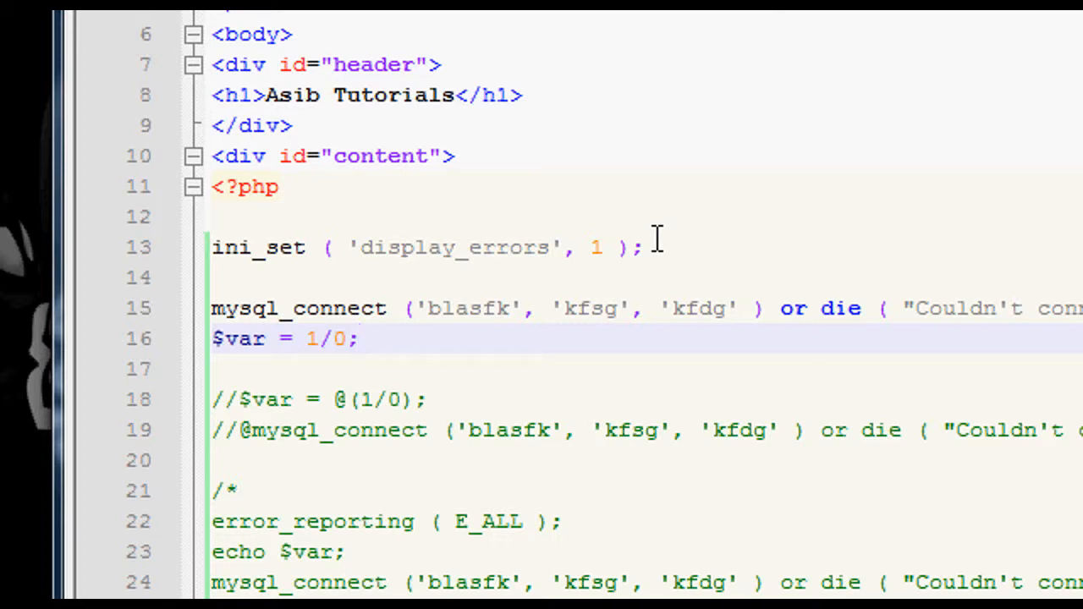
left_click(358, 338)
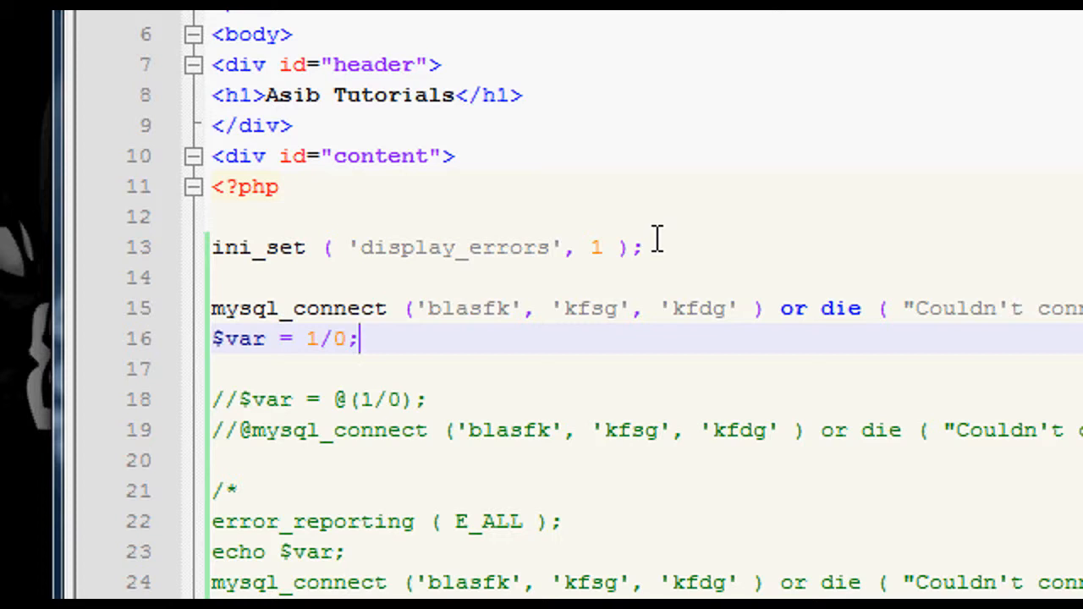
mouse_move(508, 237)
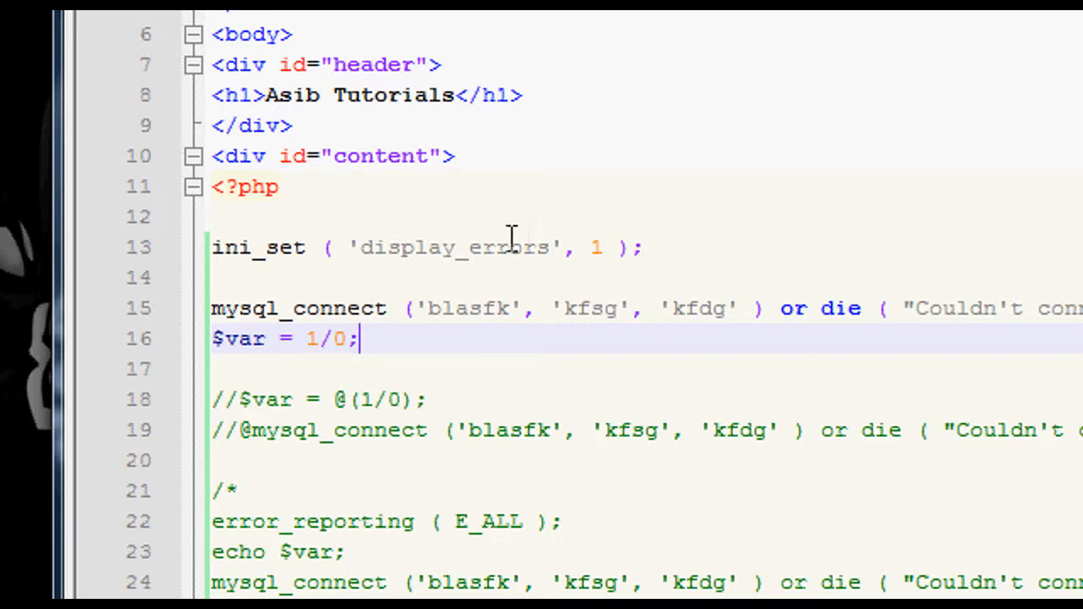
Set the display_errors value in the ini_set call to 1.
double_click(453, 247)
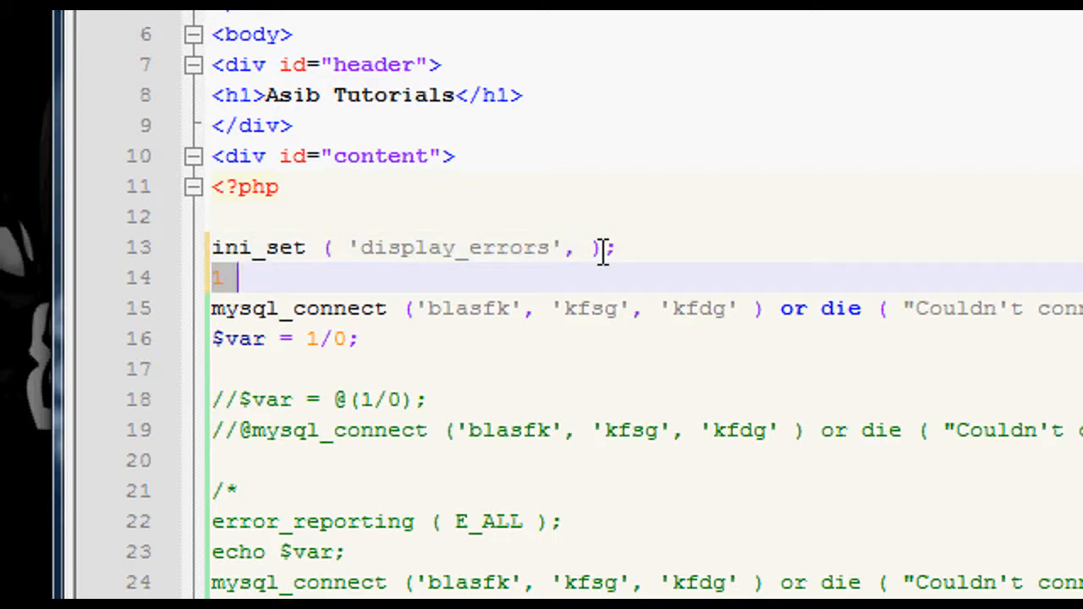
type("1")
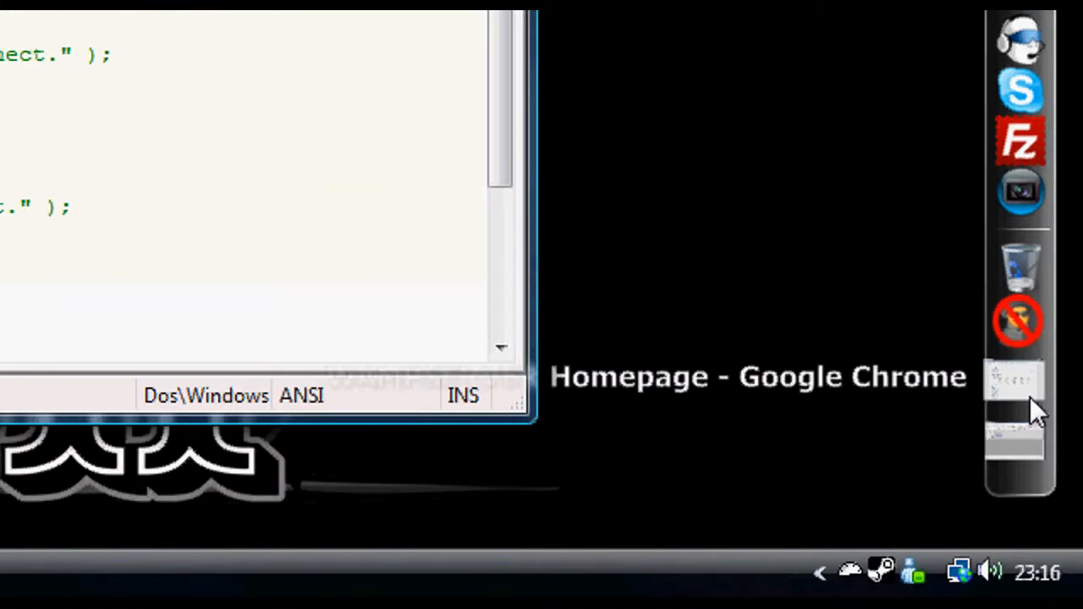
Switch to Chrome and scroll the localhost page showing the MySQL host and division-by-zero warnings.
left_click(1013, 398)
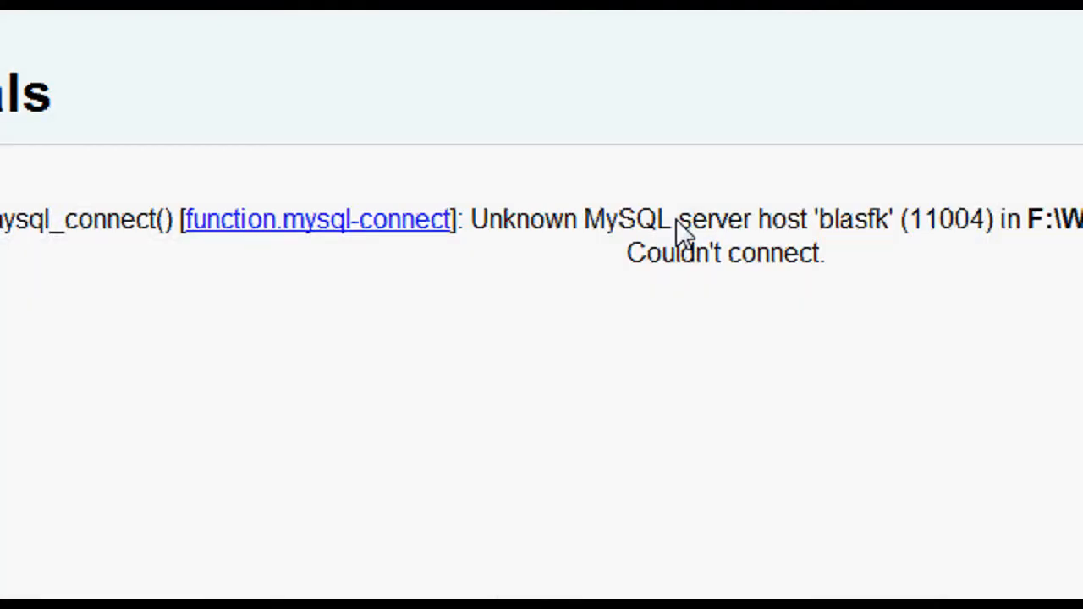
scroll("up", 3)
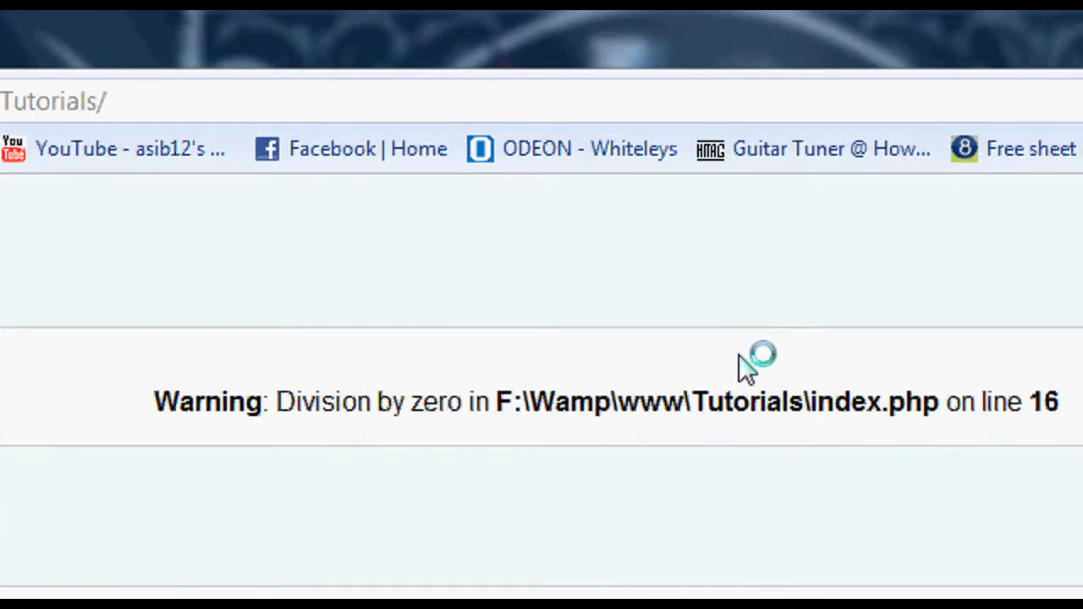
scroll("up", 3)
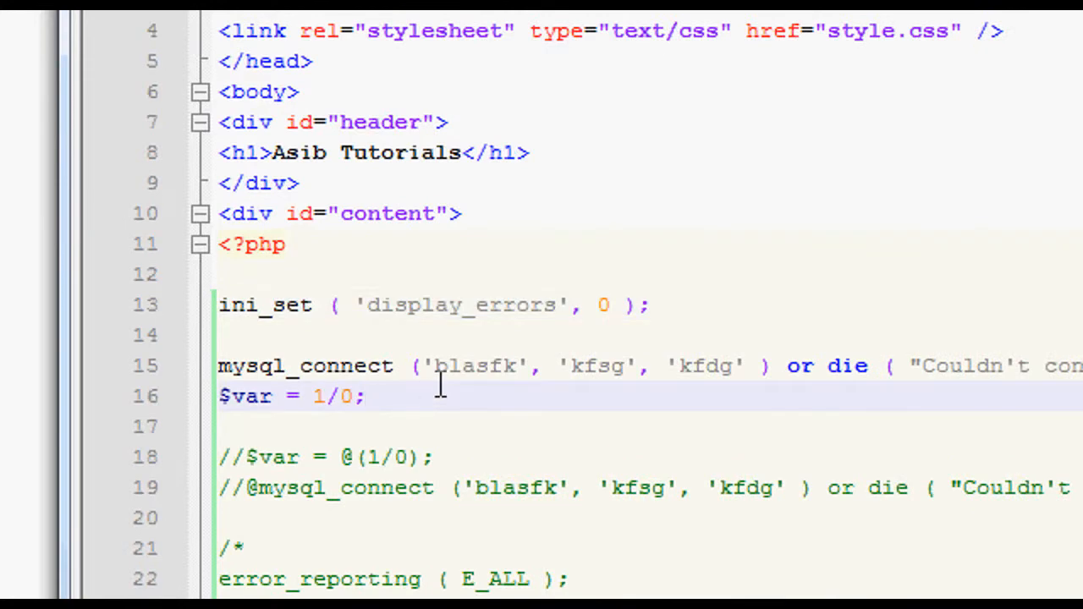
Wrap the ini_set, mysql_connect and $var = 1/0 lines in a /* ... */ block comment.
type("*/")
left_click(433, 305)
type("/")
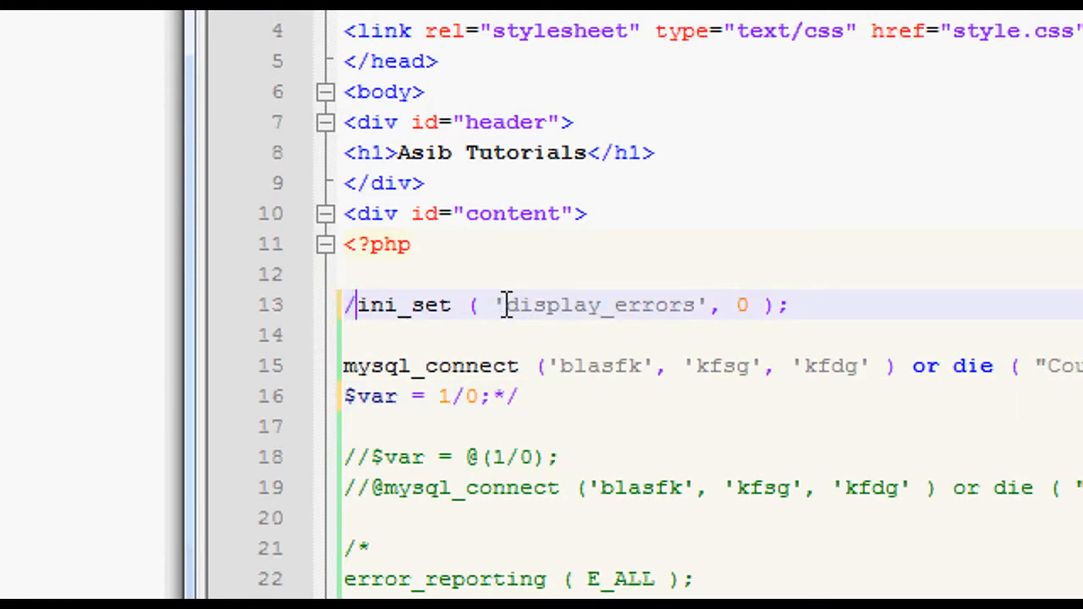
type("*")
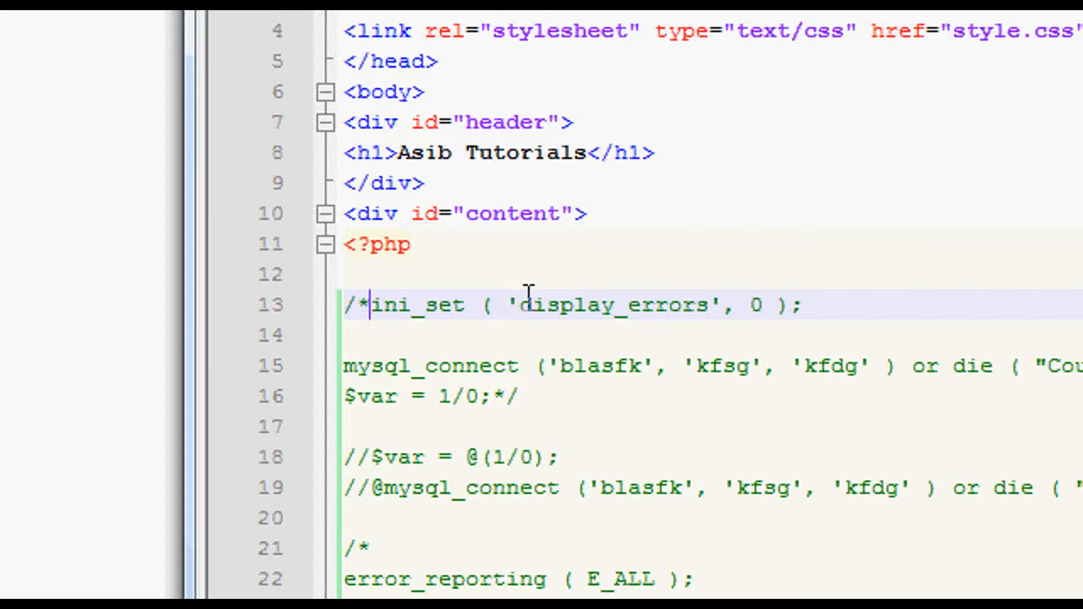
scroll("down", 3)
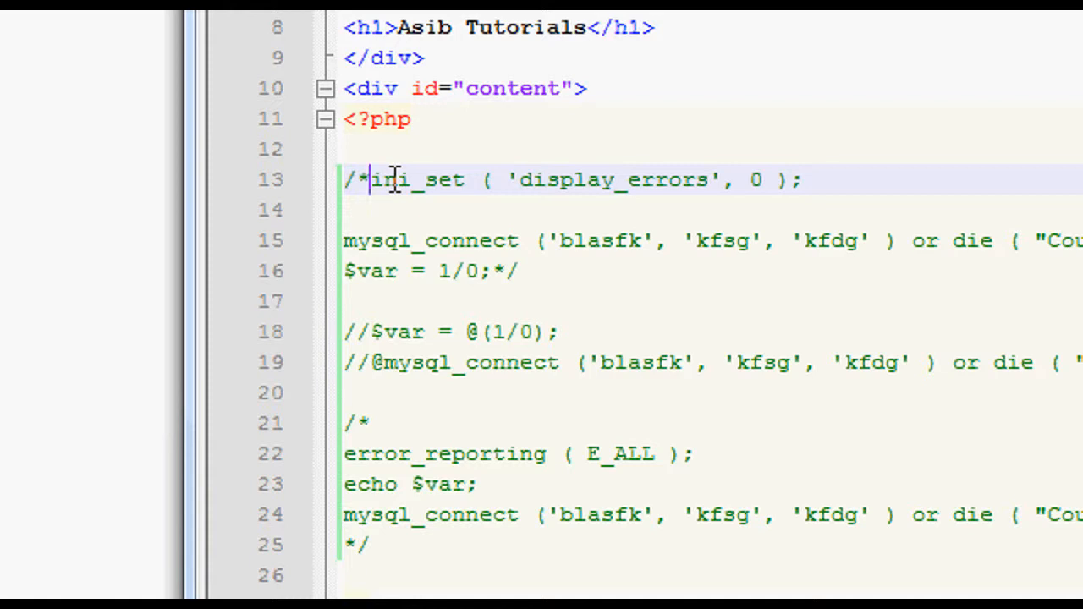
mouse_move(386, 194)
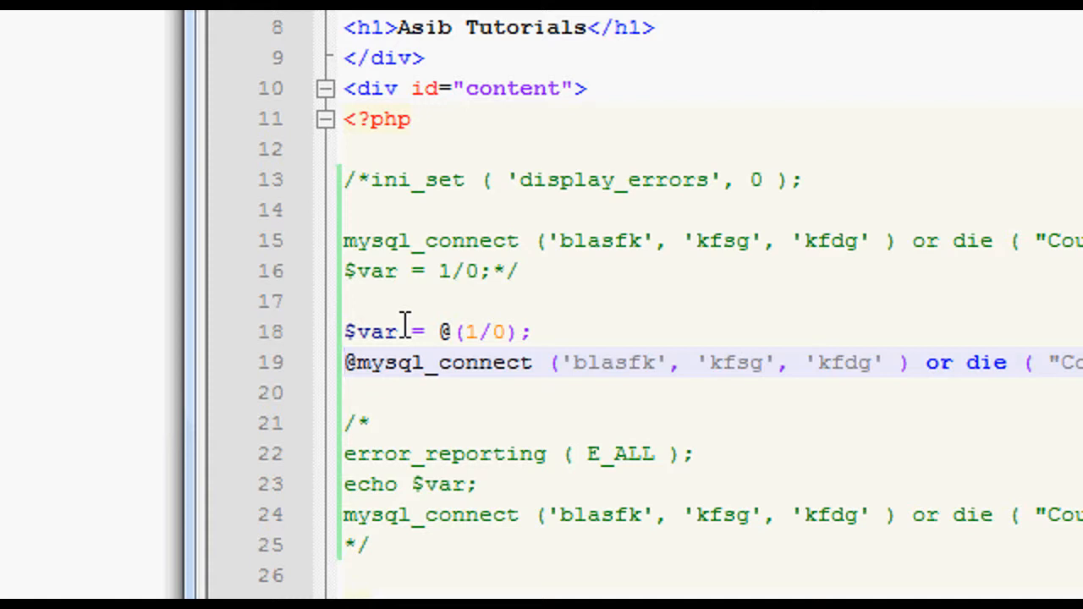
mouse_move(426, 332)
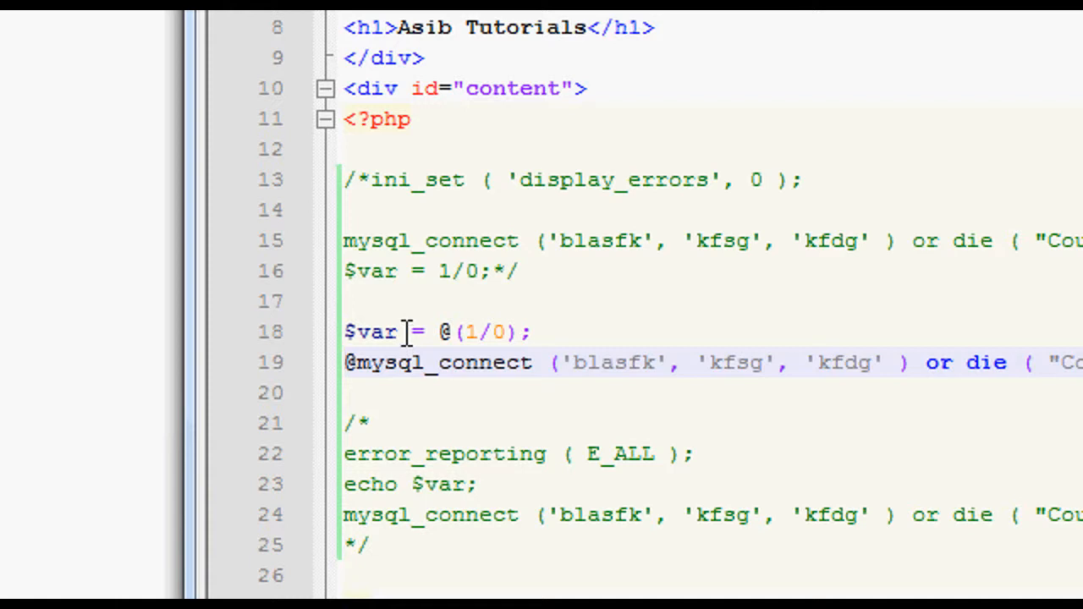
mouse_move(372, 330)
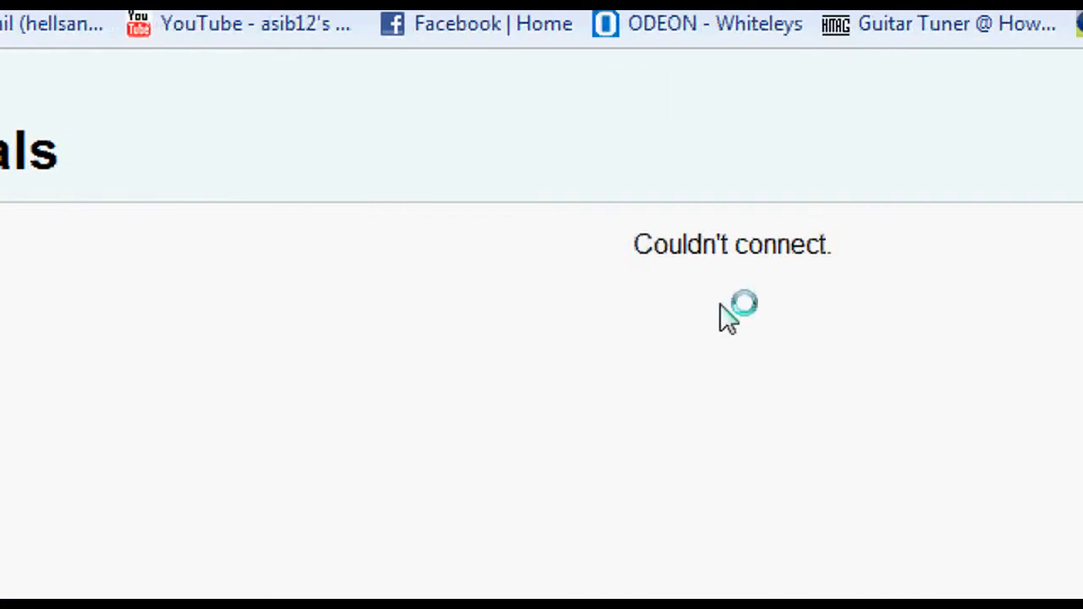
mouse_move(630, 321)
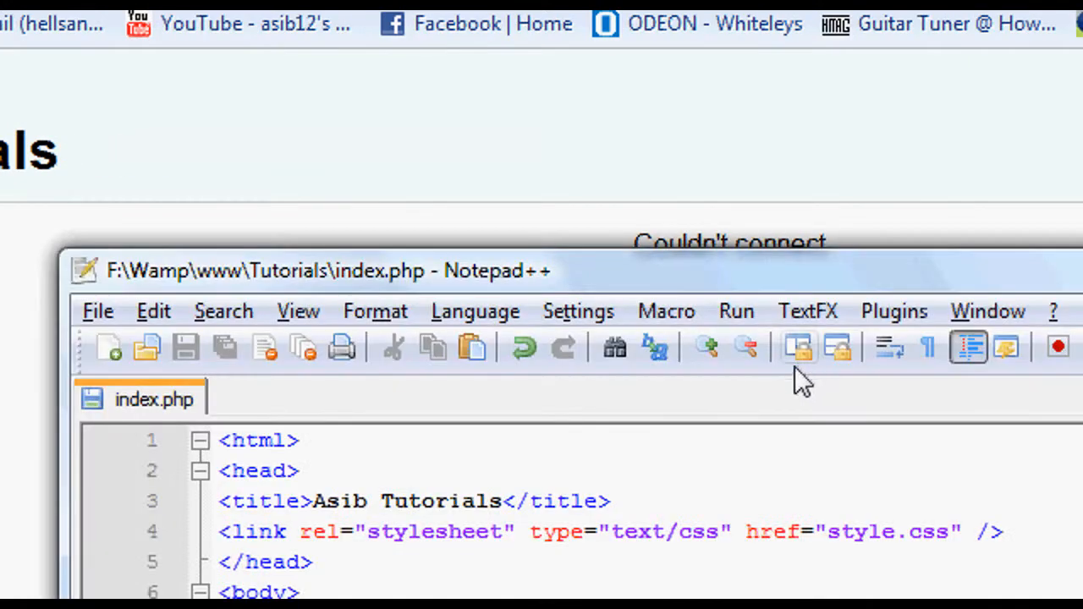
Reload the localhost page in Chrome so the division-by-zero warning appears above "Couldn't connect.".
scroll("down", 3)
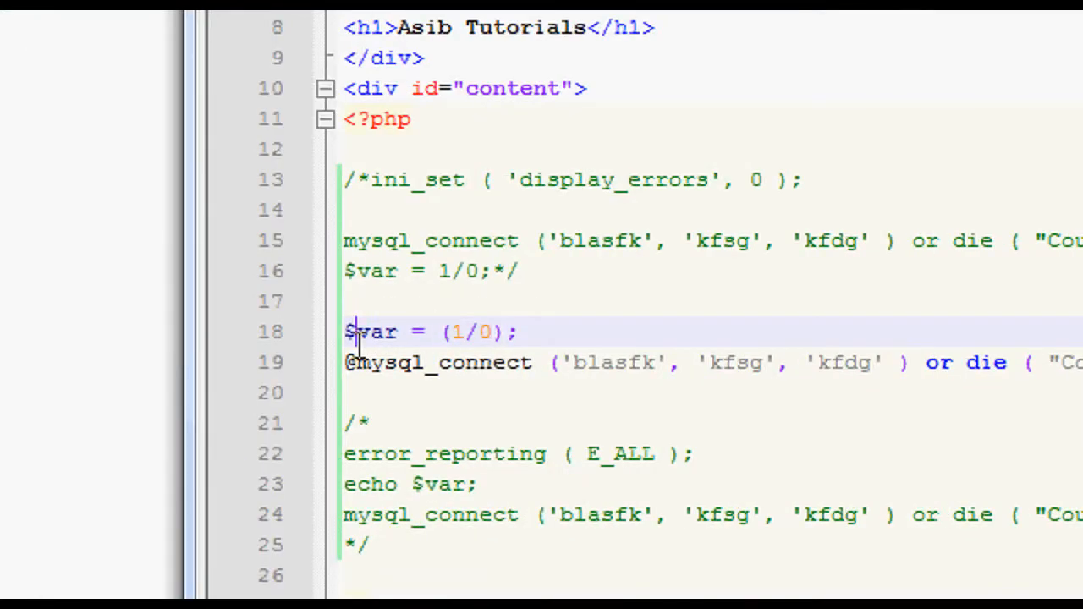
left_click(292, 227)
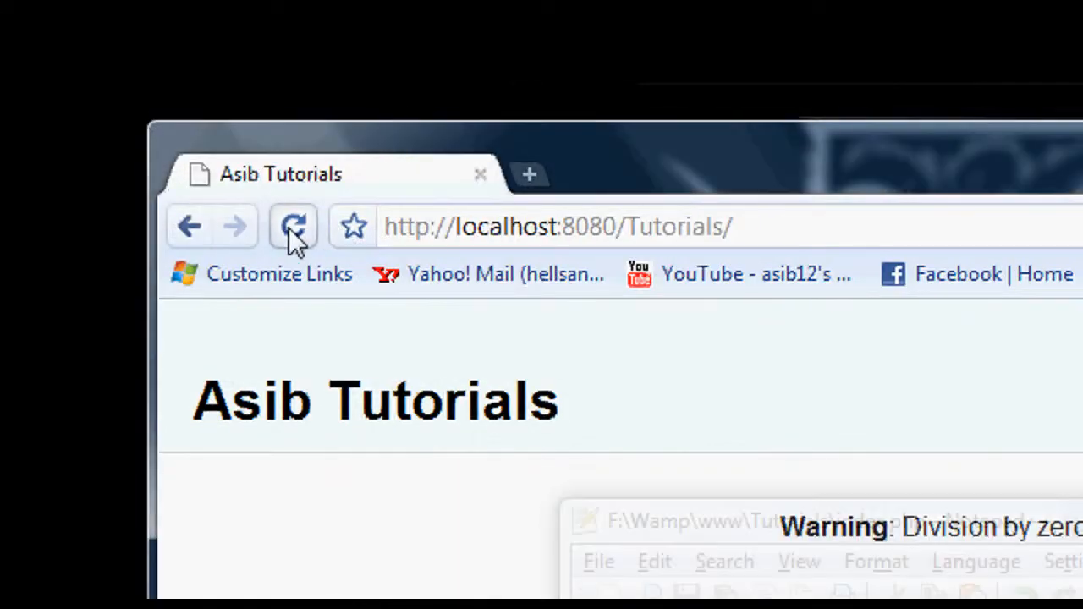
left_click(293, 227)
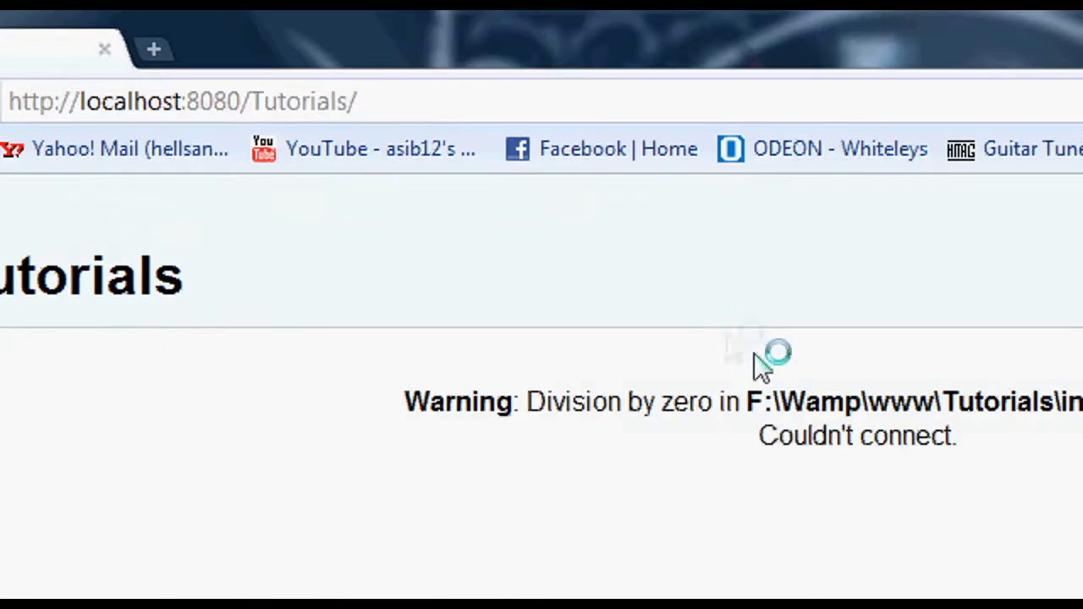
scroll("down", 3)
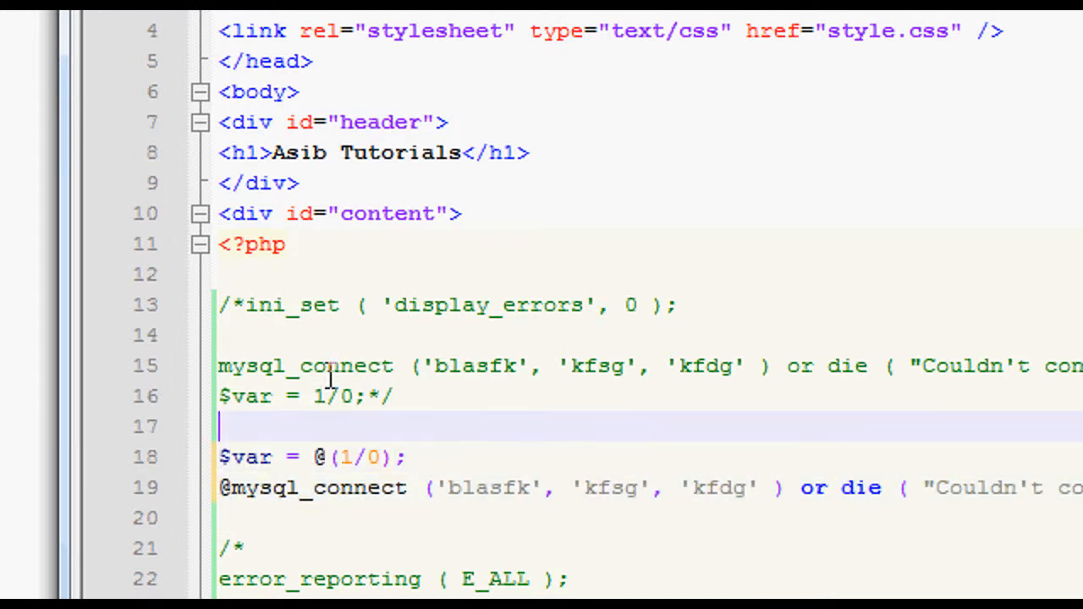
Start a /* block comment above the @-suppressed division and mysql_connect lines.
type("/")
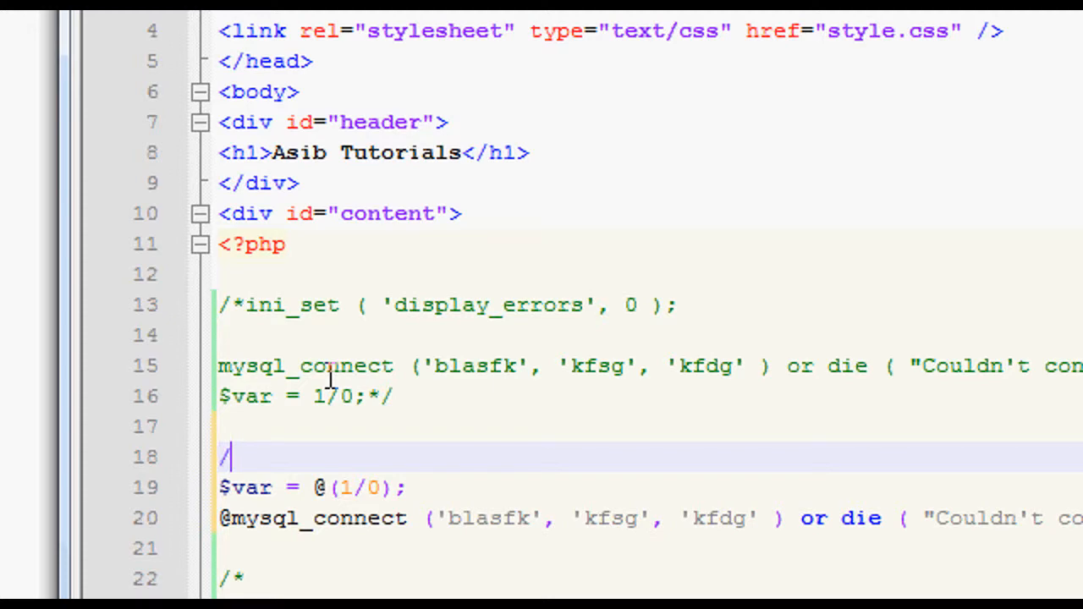
type("*")
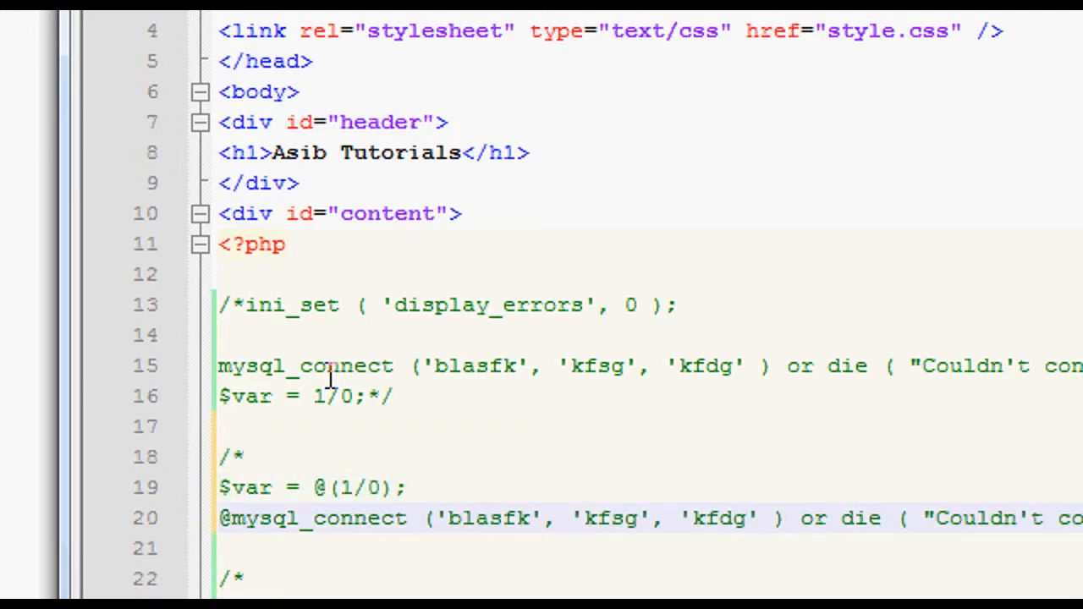
Highlight the $var occurrences to compare the echo line with the commented division line in the error_reporting(E_ALL) block.
scroll("down", 3)
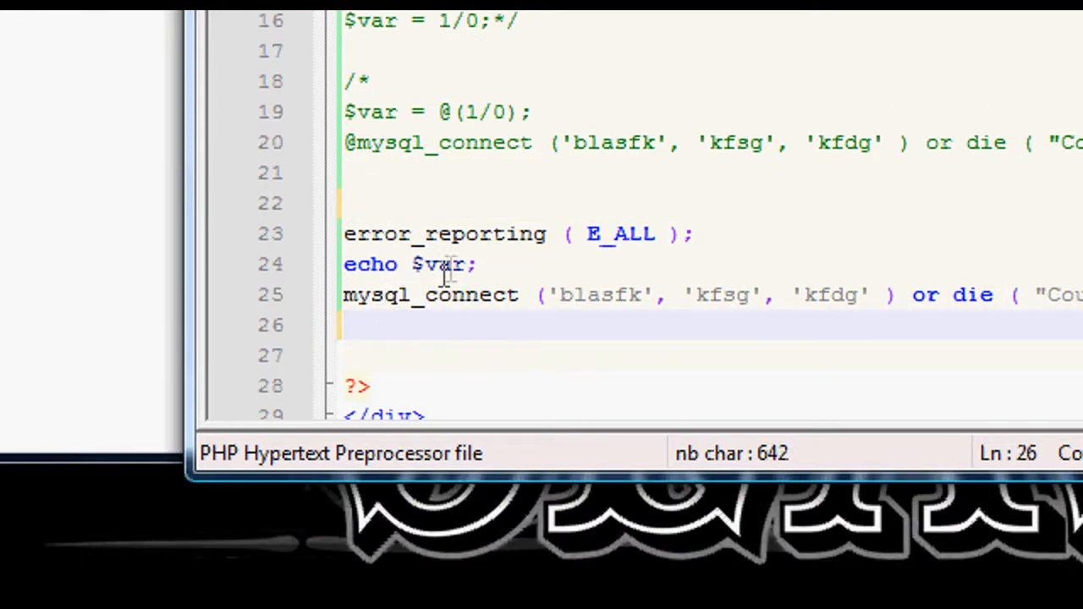
scroll("up", 3)
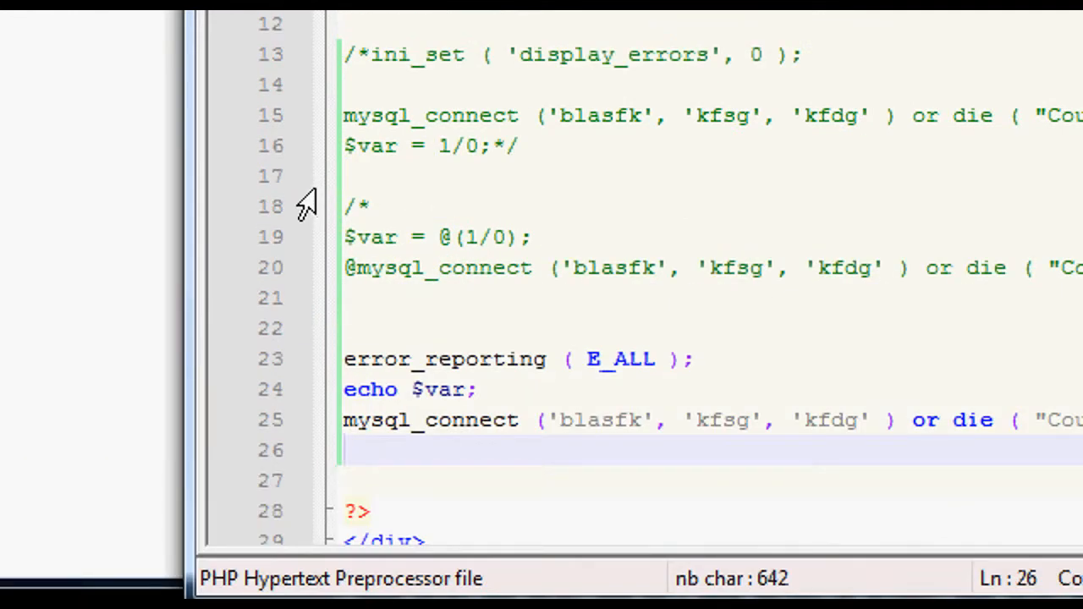
mouse_move(301, 200)
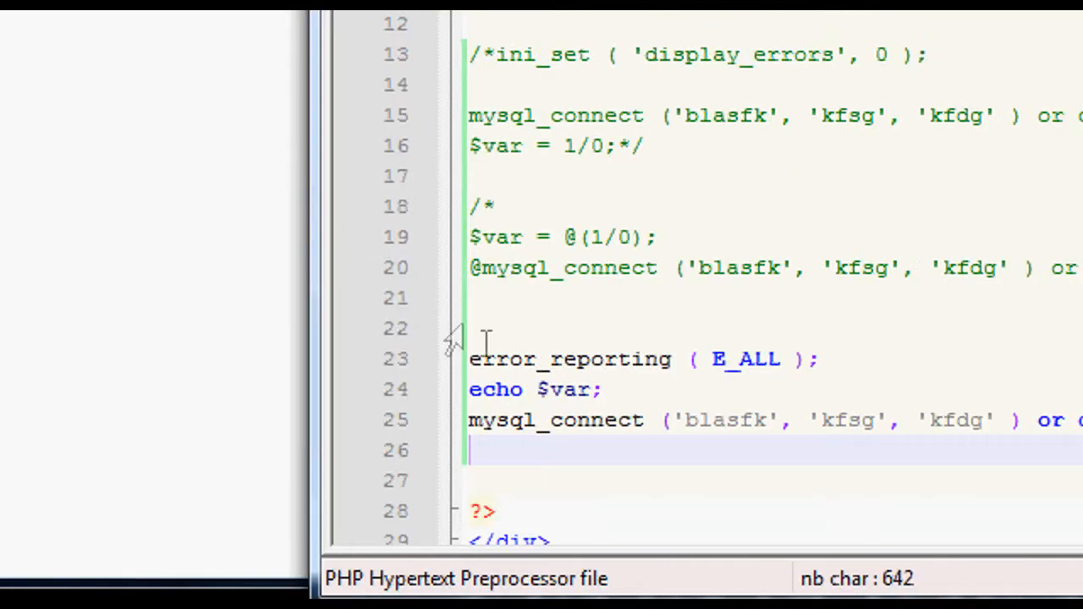
double_click(565, 390)
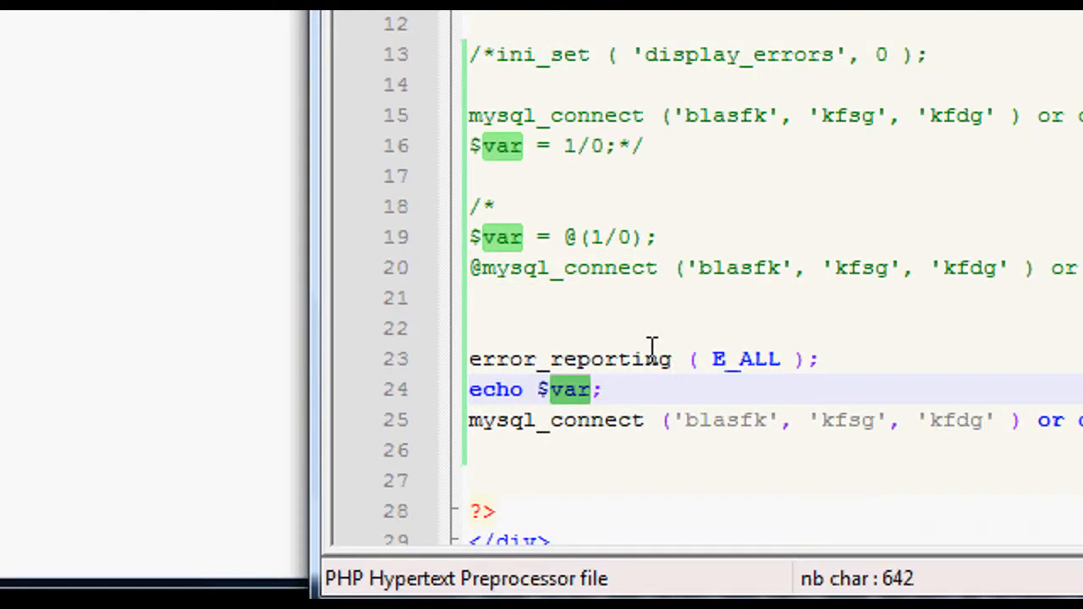
scroll("up", 3)
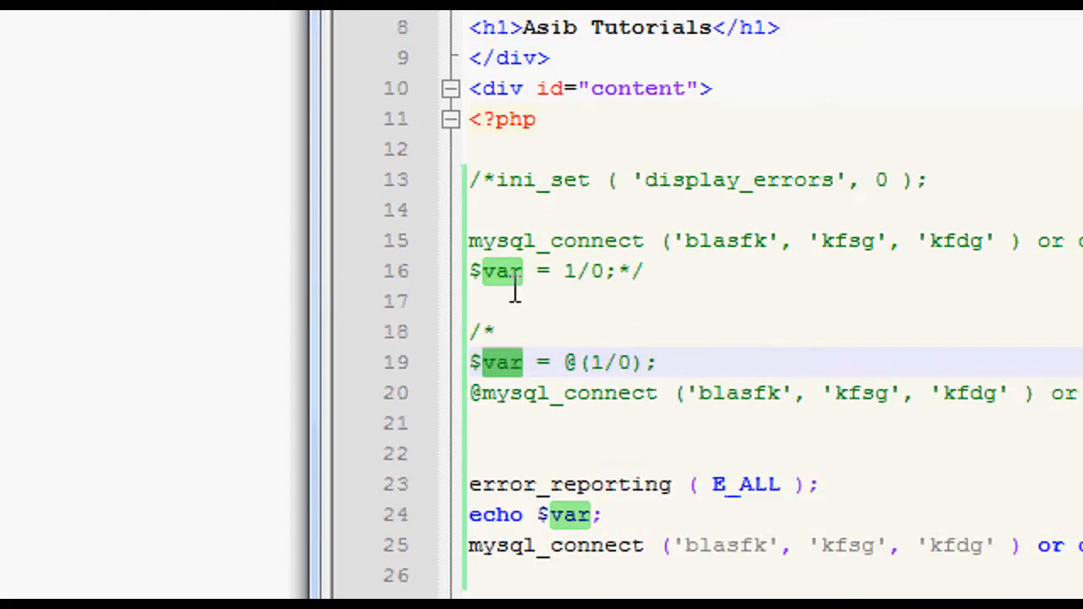
left_click(584, 271)
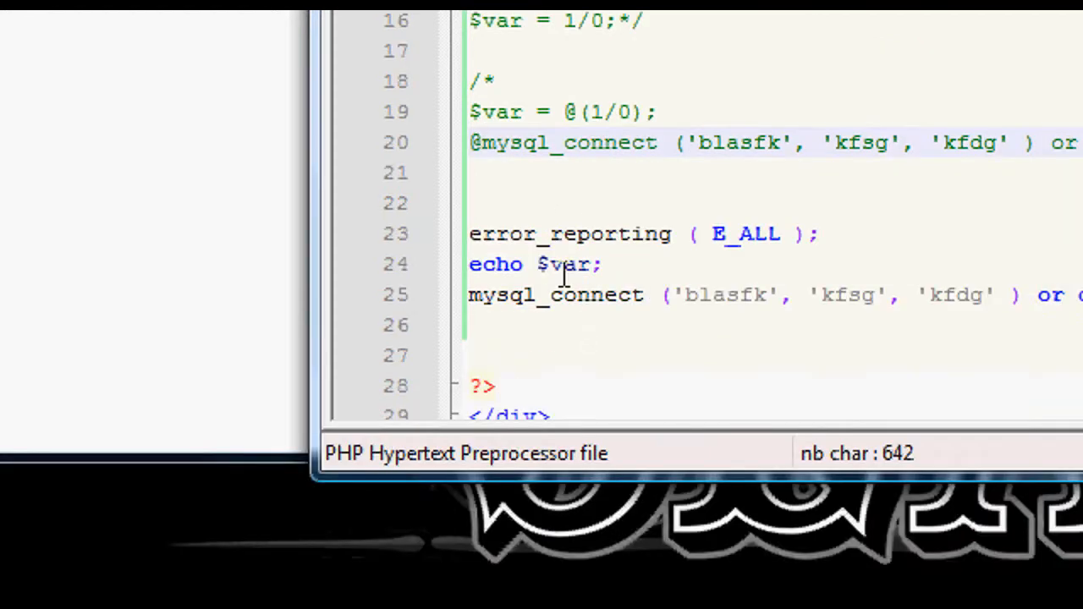
double_click(566, 264)
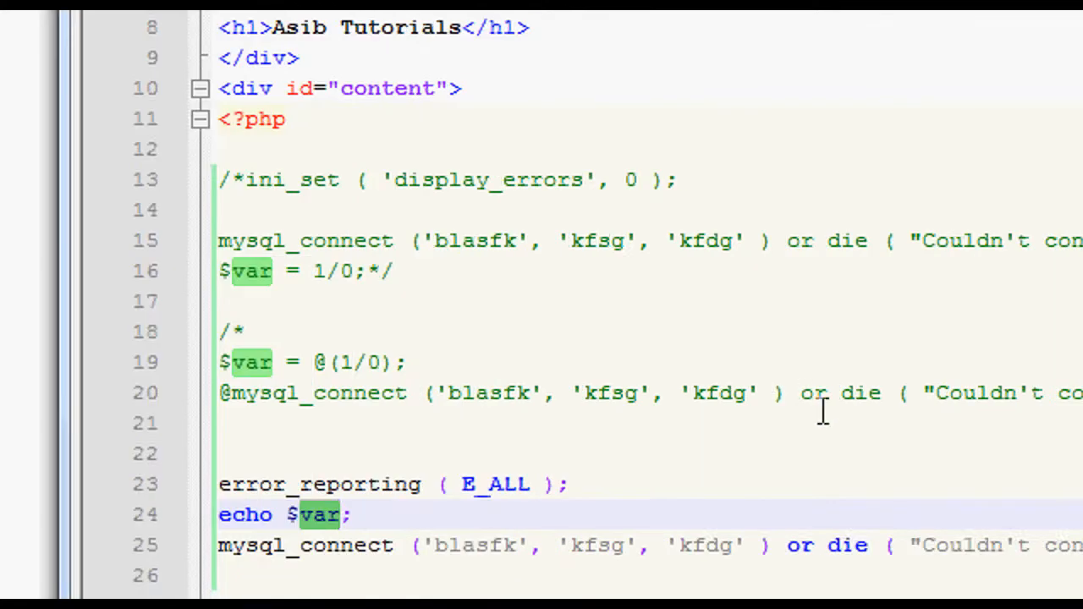
scroll("down", 3)
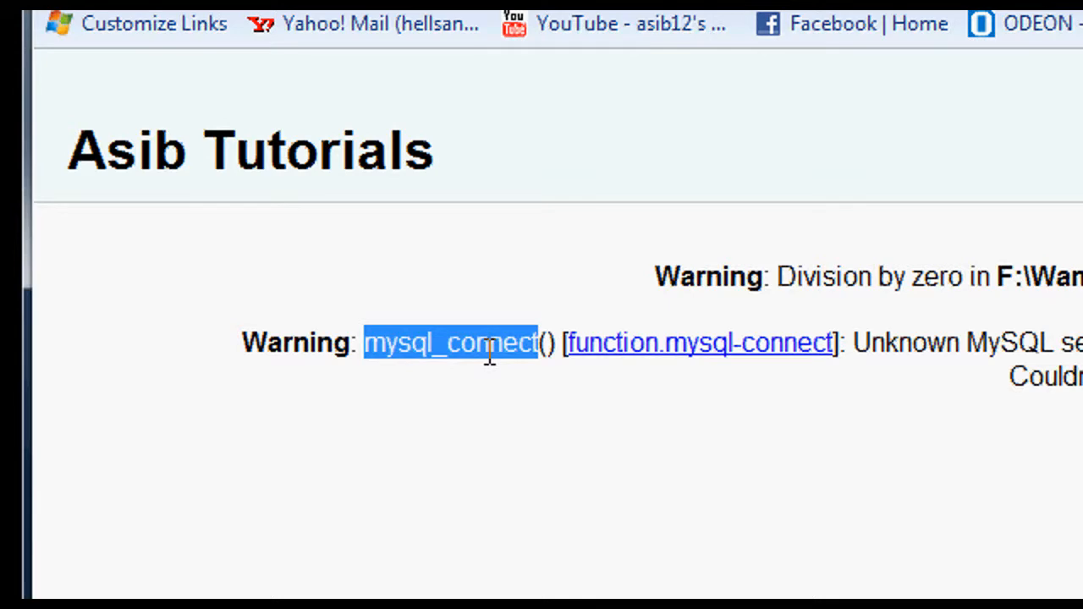
scroll("right", 3)
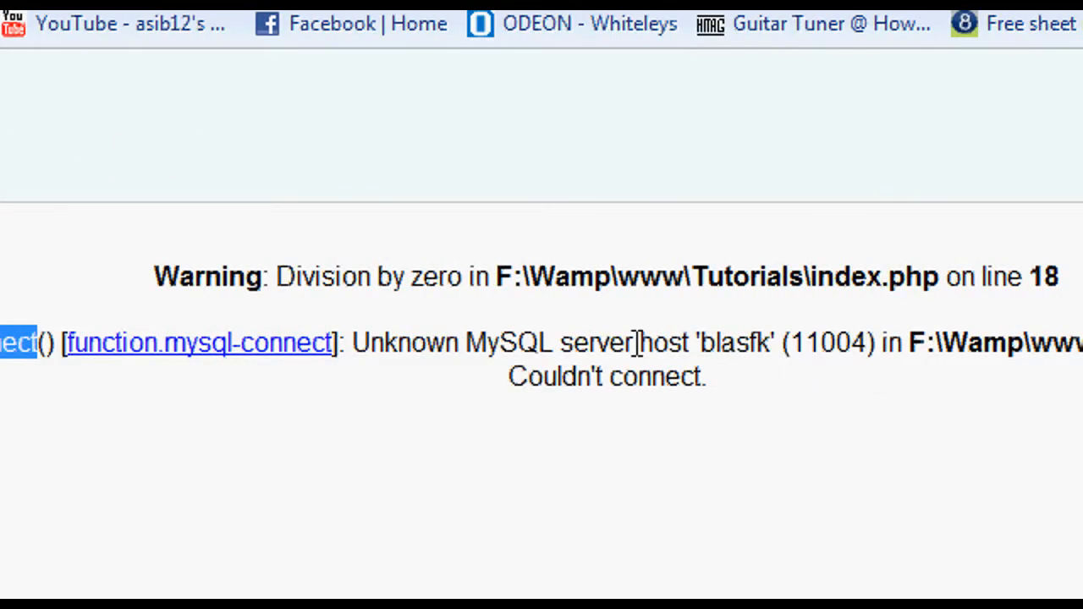
double_click(735, 342)
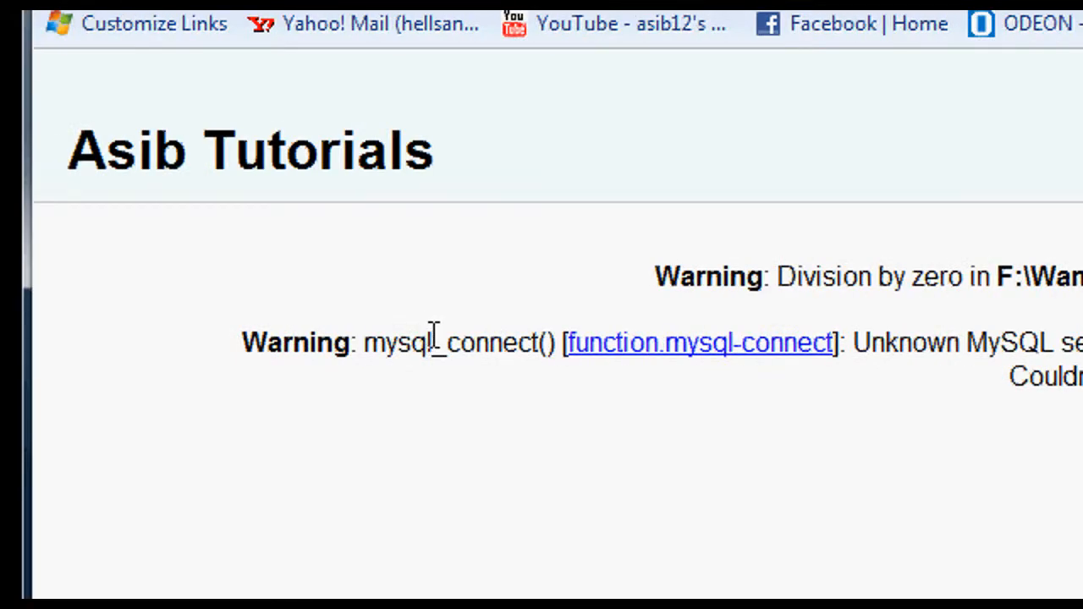
double_click(572, 276)
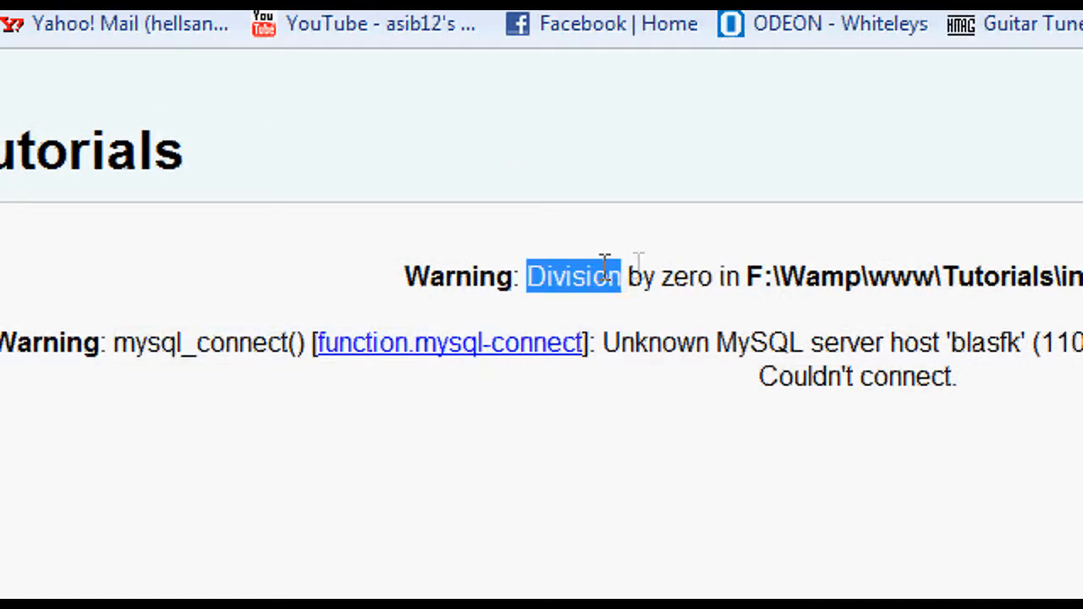
double_click(806, 376)
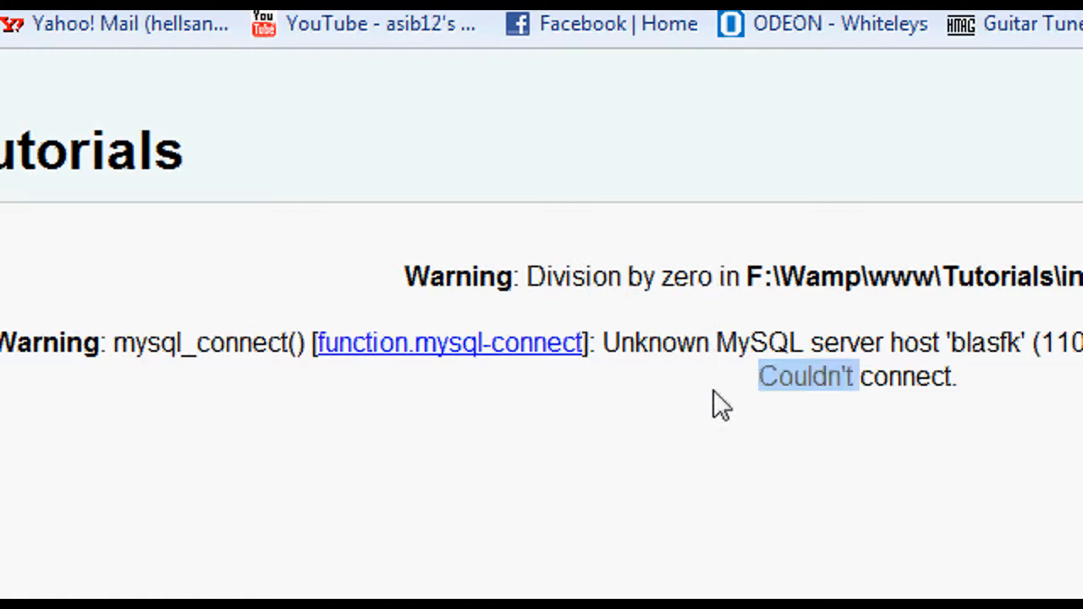
scroll("up", 3)
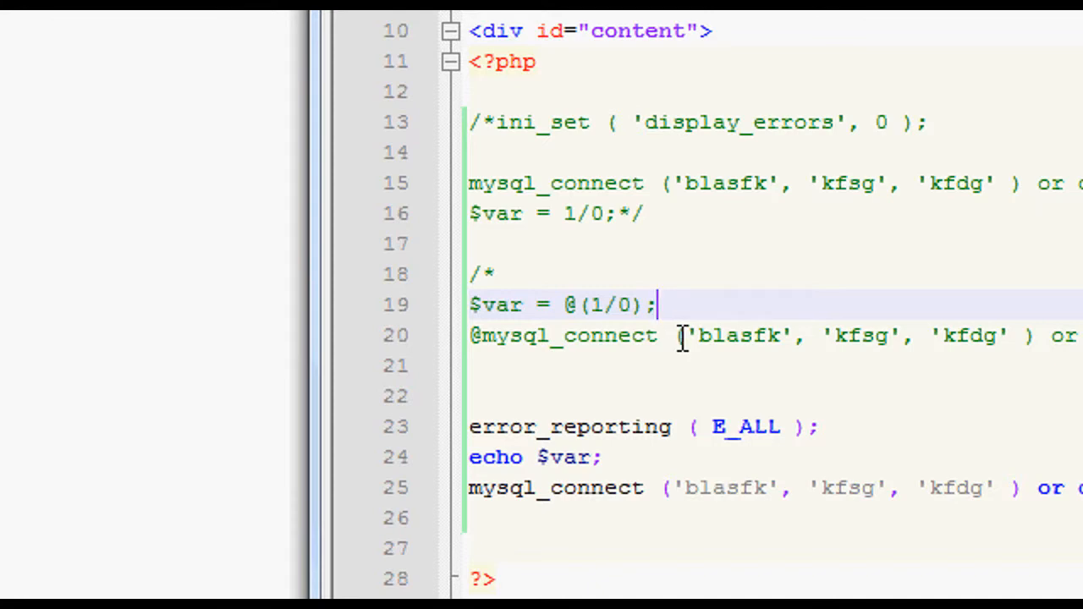
scroll("left", 3)
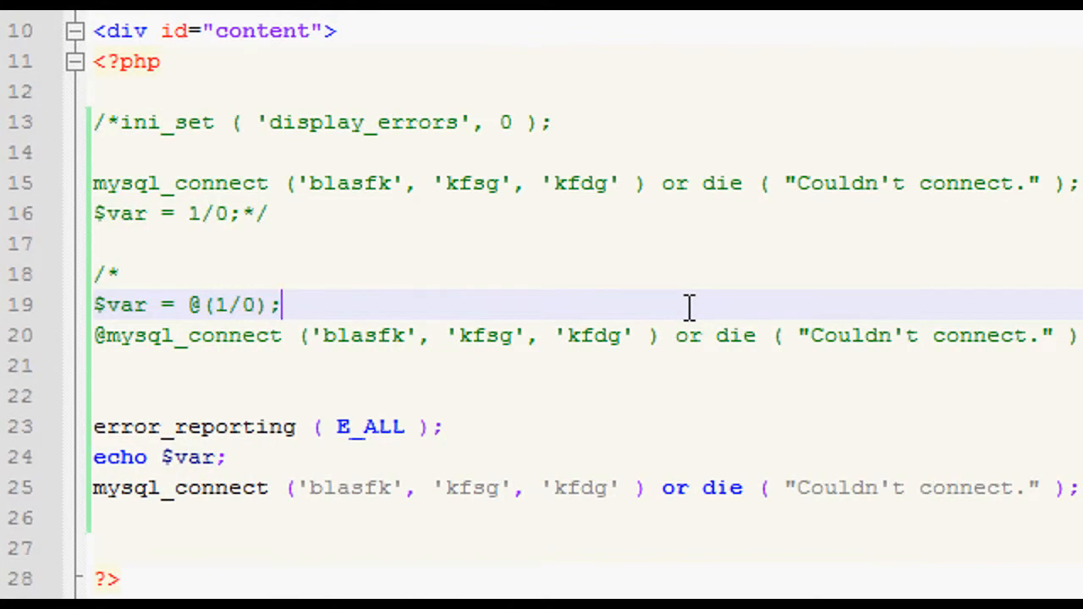
mouse_move(734, 269)
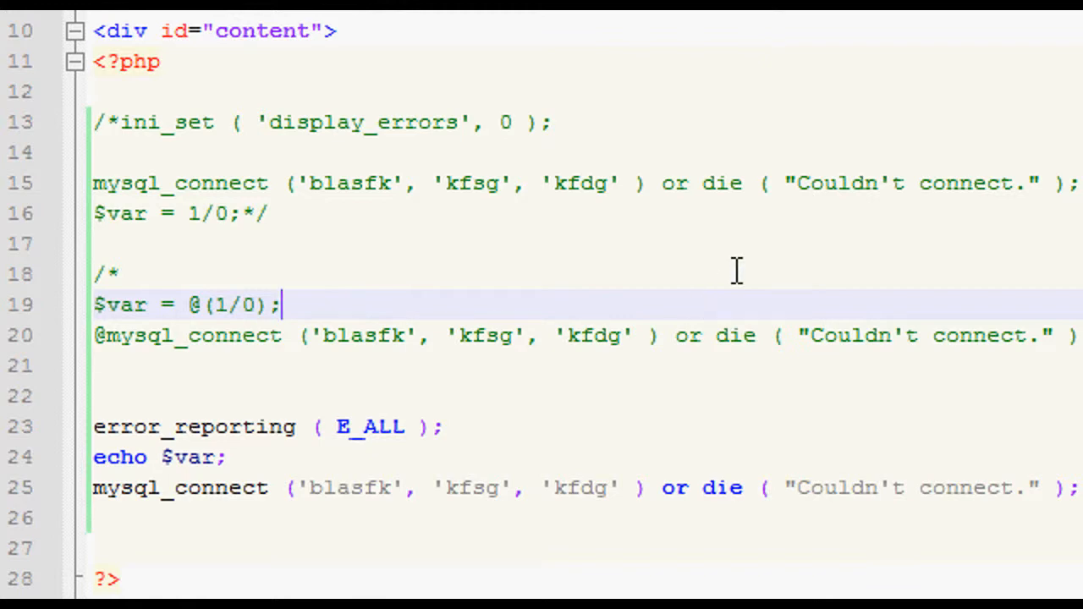
scroll("down", 3)
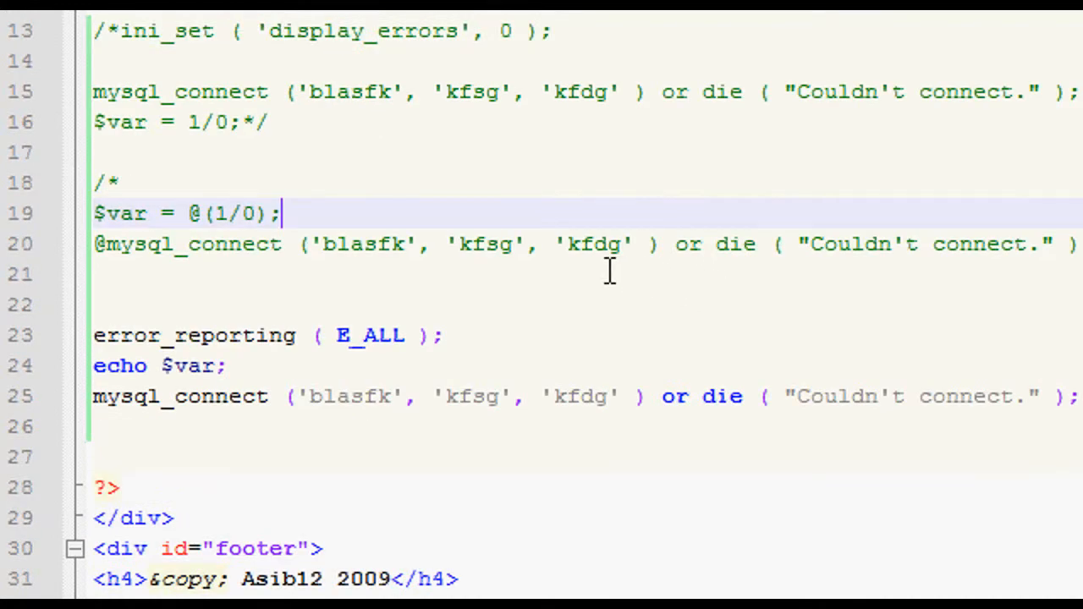
mouse_move(601, 291)
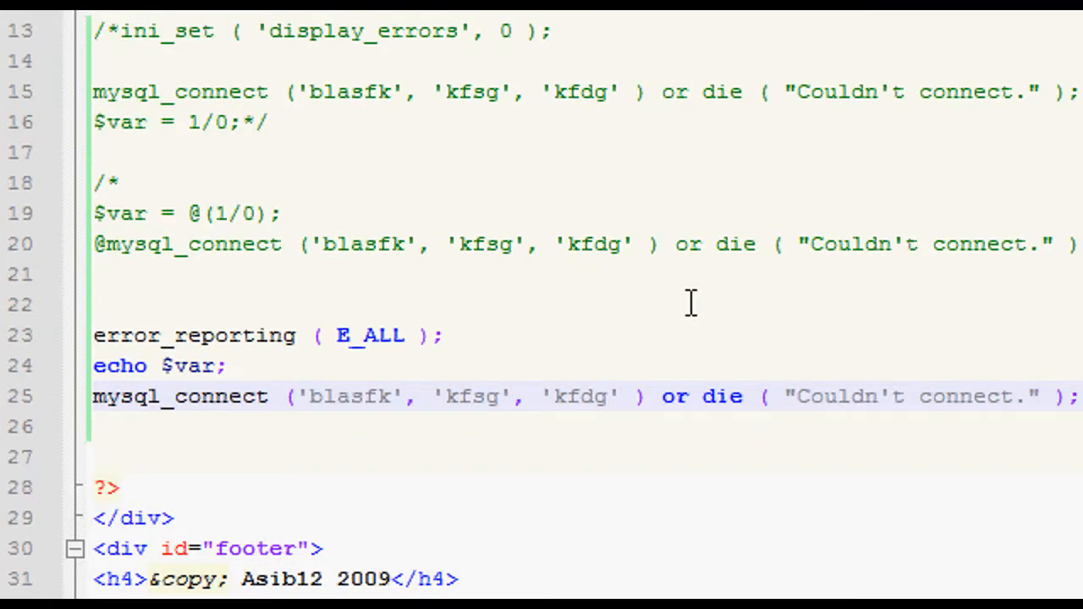
Add echo 'helo' . $myName on the line after the mysql_connect call.
type("echo '")
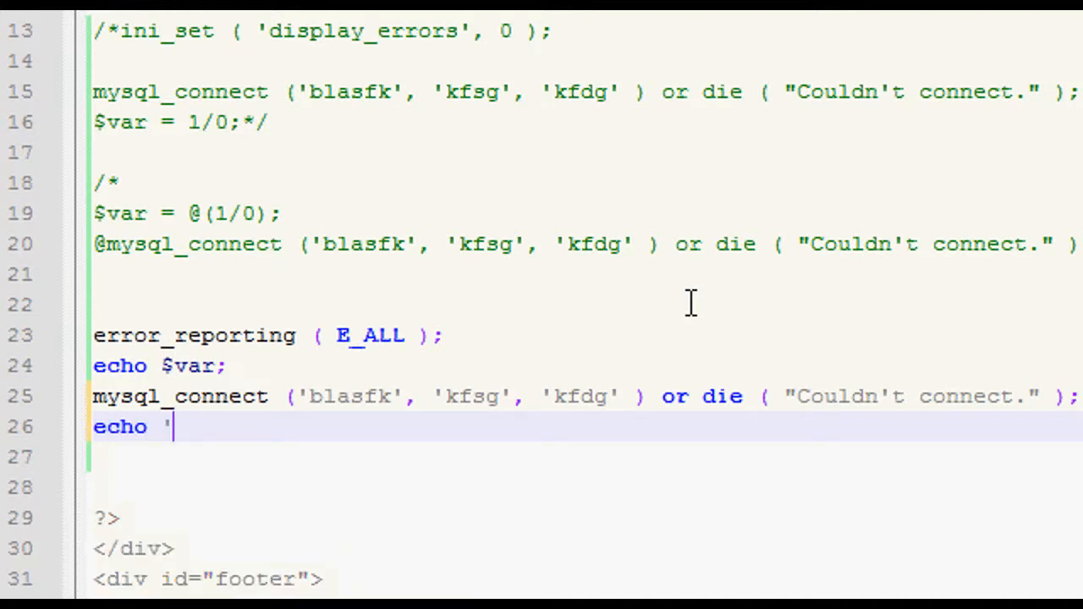
type("hel")
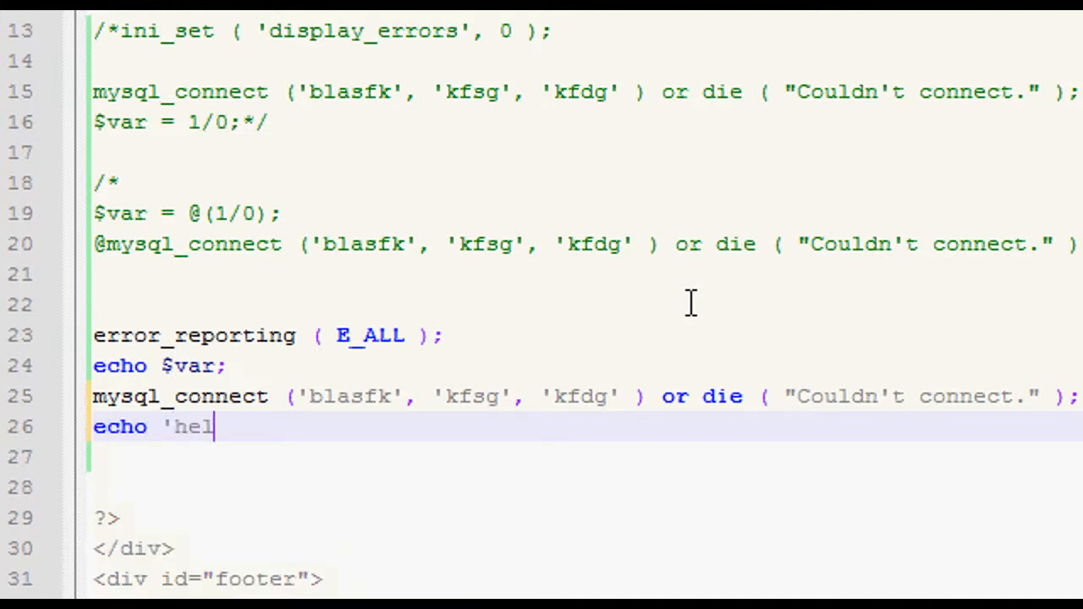
type("o' .")
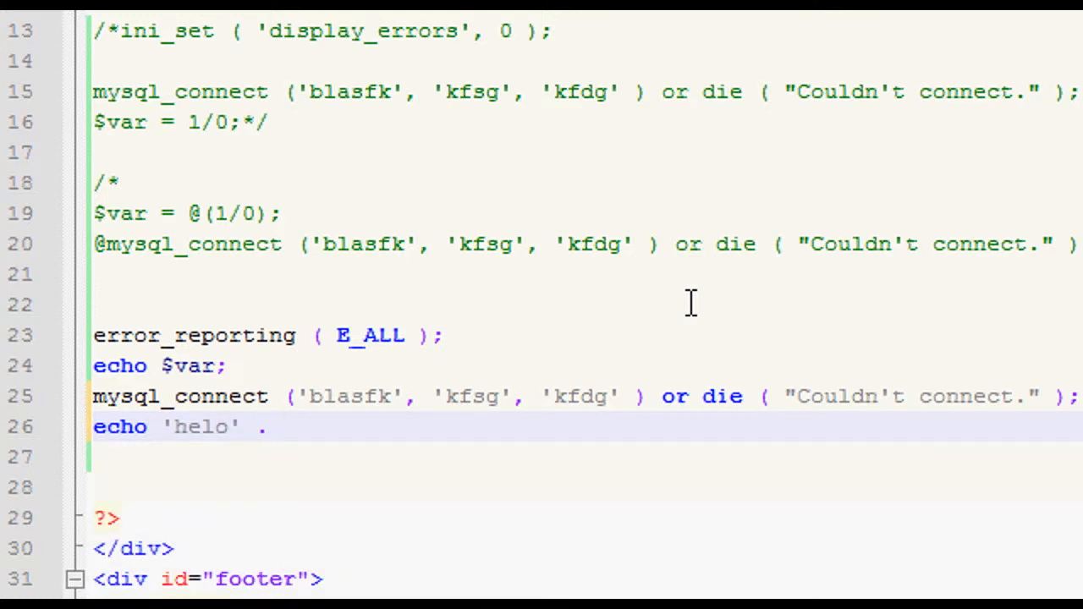
type("$myName")
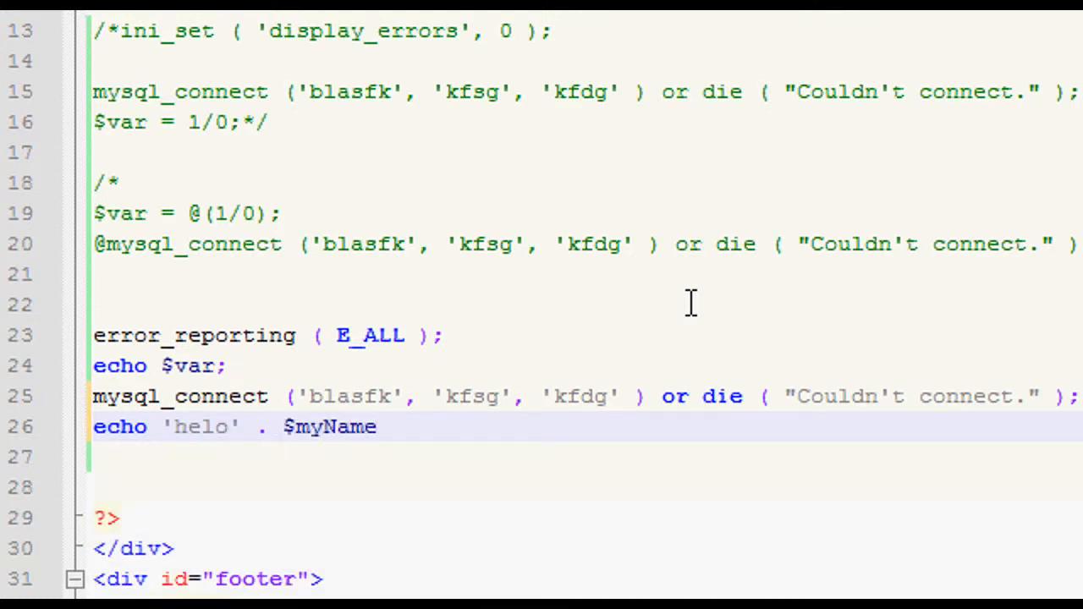